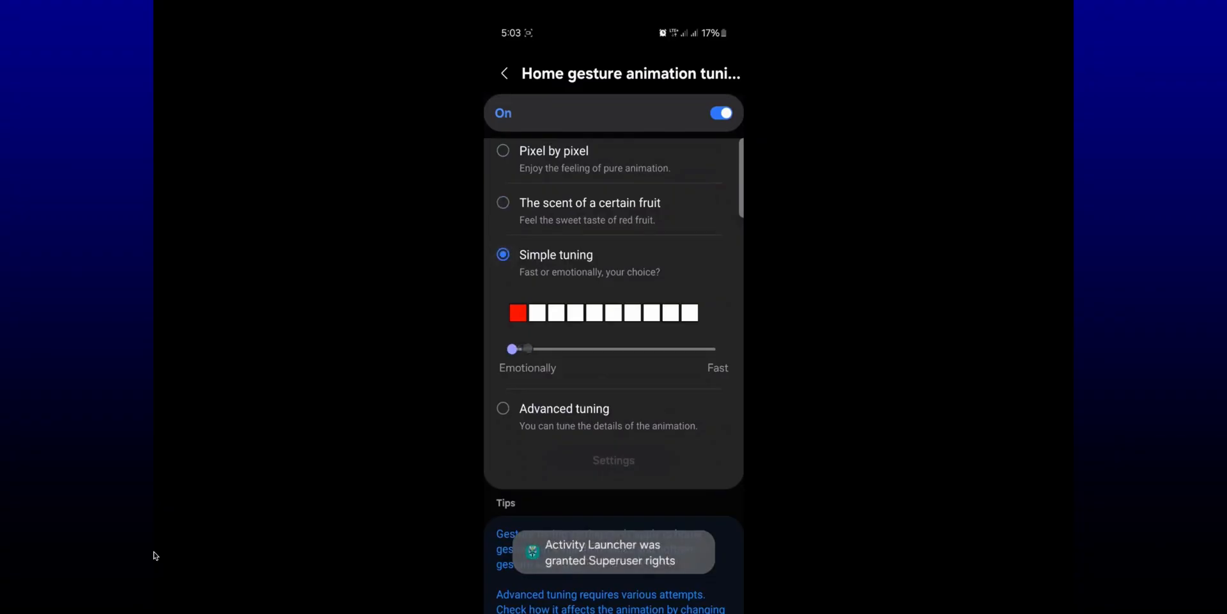
Push Simple tuning mostly toward Fast, then choose Advanced tuning and open its settings.
drag(513, 349, 640, 348)
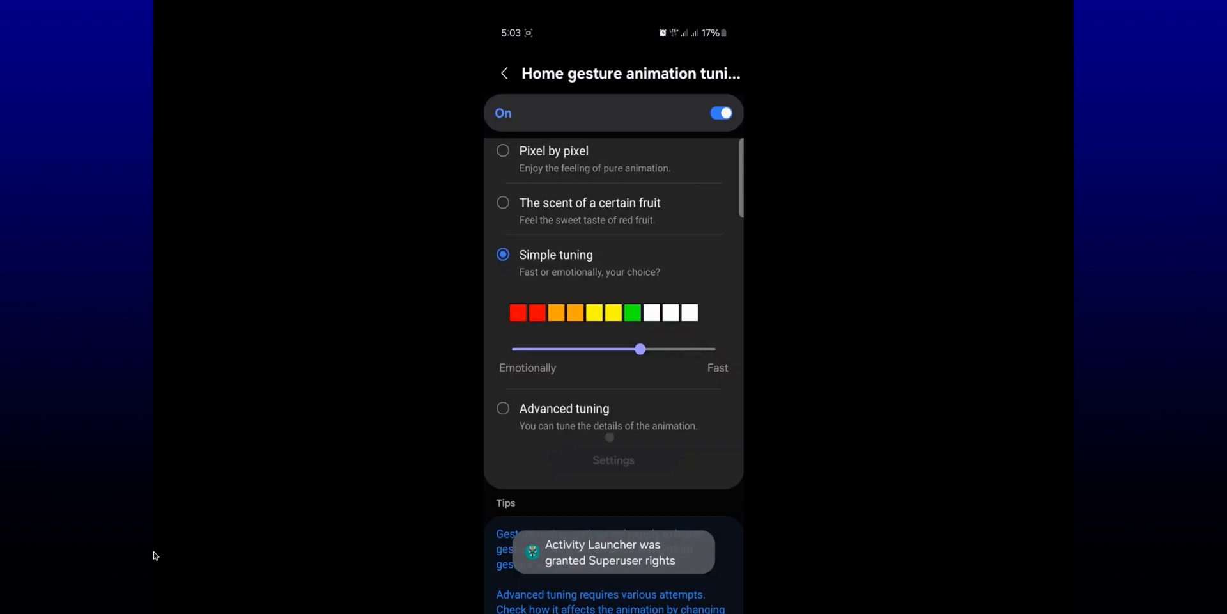
click(502, 408)
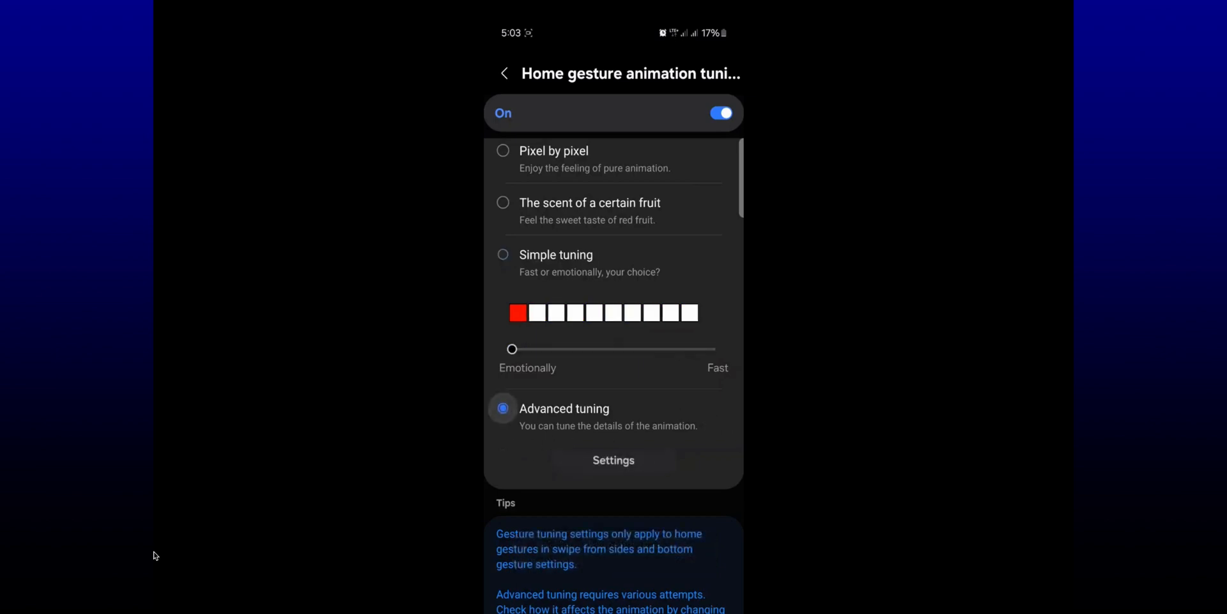
click(613, 460)
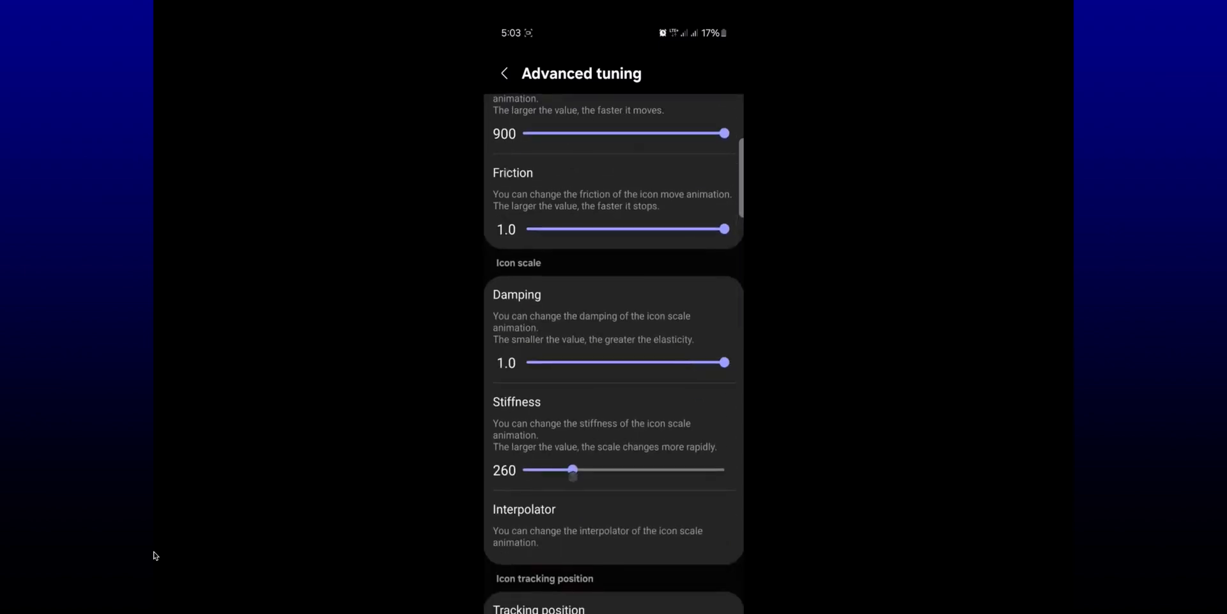
Review the advanced icon, tracking and wallpaper values, then go back to gesture tuning.
scroll(down, 3)
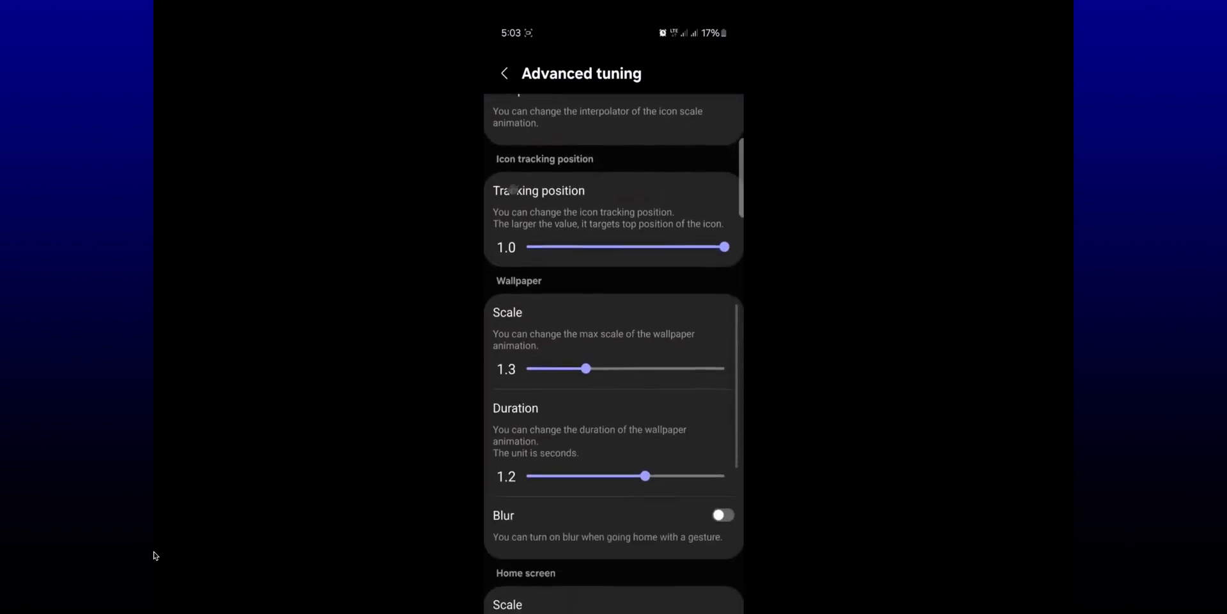
drag(586, 369, 724, 395)
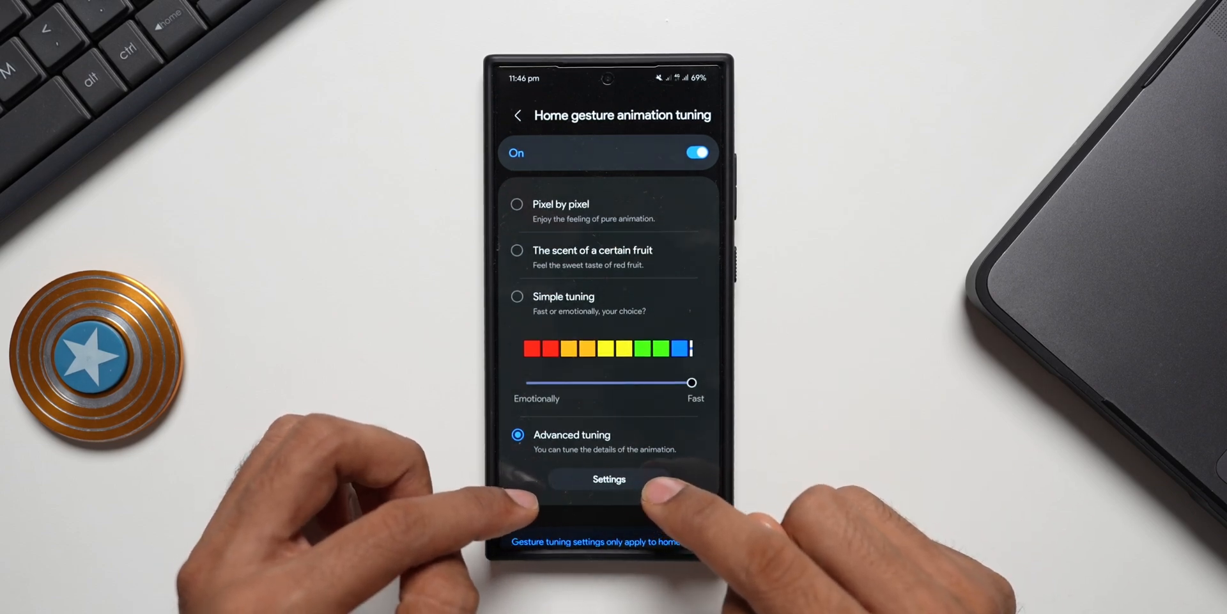
Reopen Advanced tuning settings showing icon move damping 0.8, stiffness 140, friction 0.5.
click(609, 479)
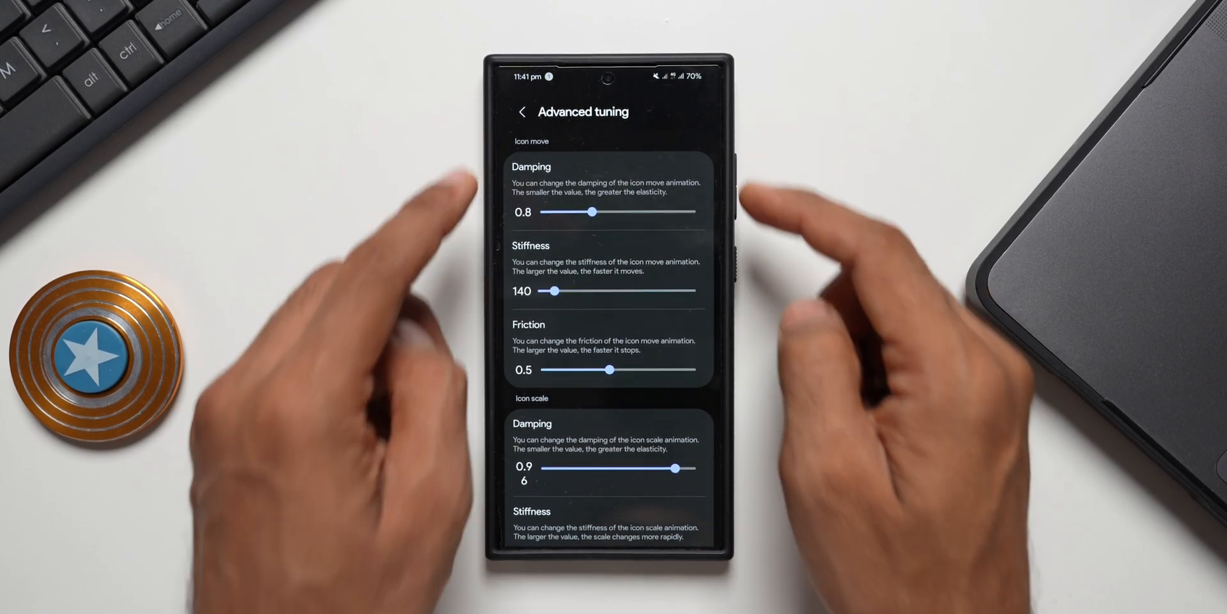
Scroll to Icon scale and open its interpolator, curve 1.0, 0.58, 0.07, 0.61.
scroll(down, 3)
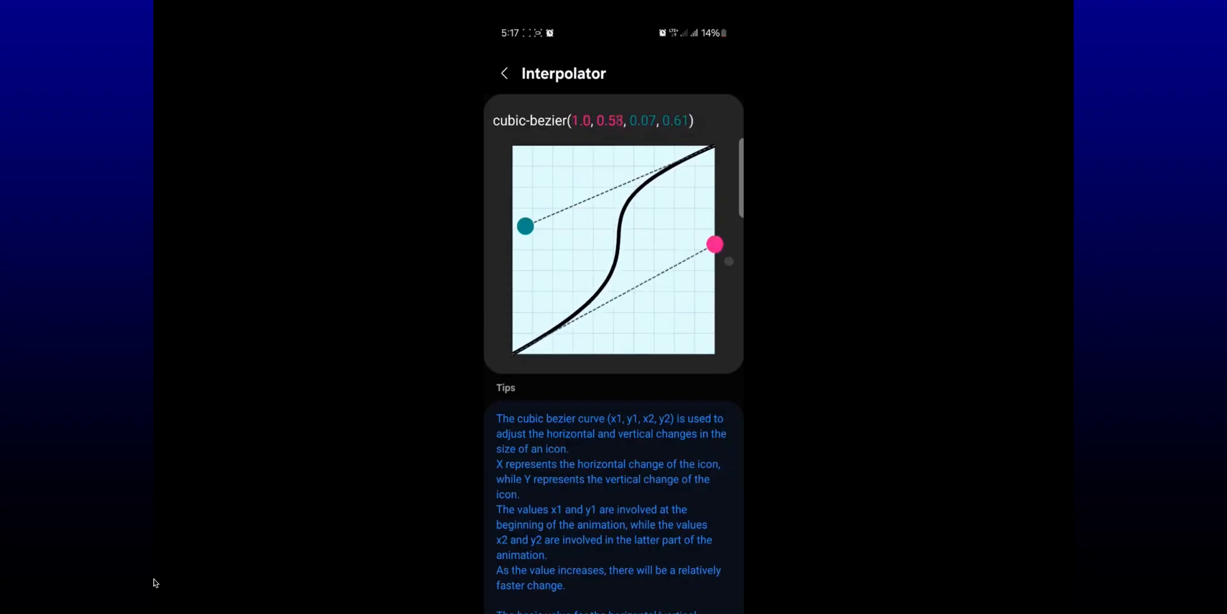
Drag the control points to make the icon scale curve 0.0, 0.67, 1.0, 0.0, then return to Advanced tuning.
drag(714, 244, 553, 310)
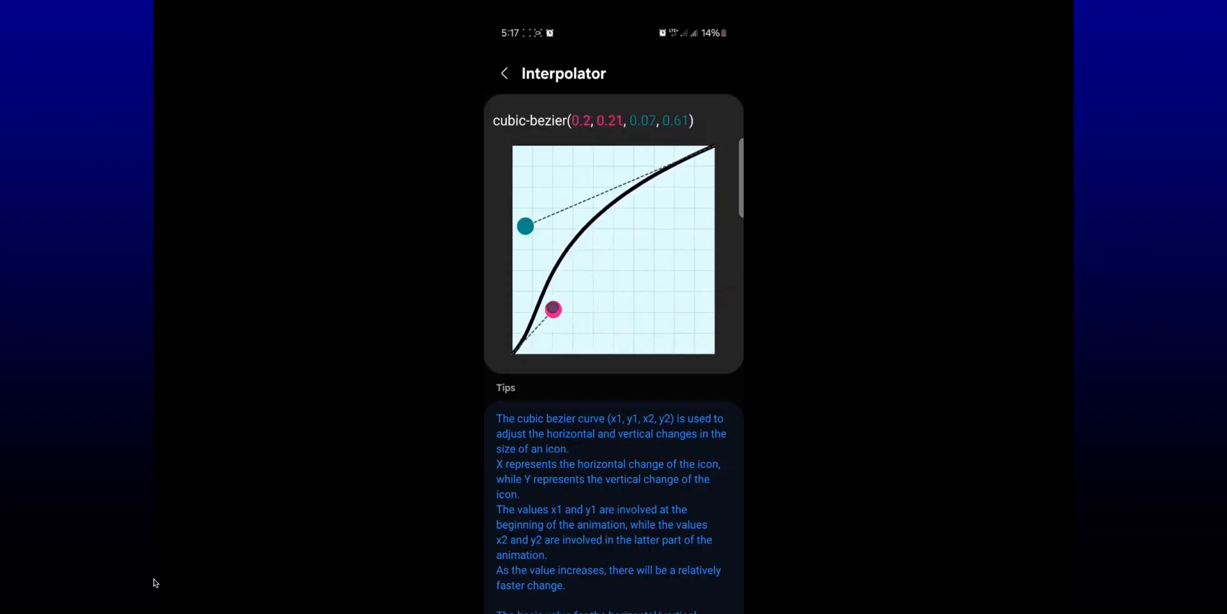
drag(553, 309, 694, 203)
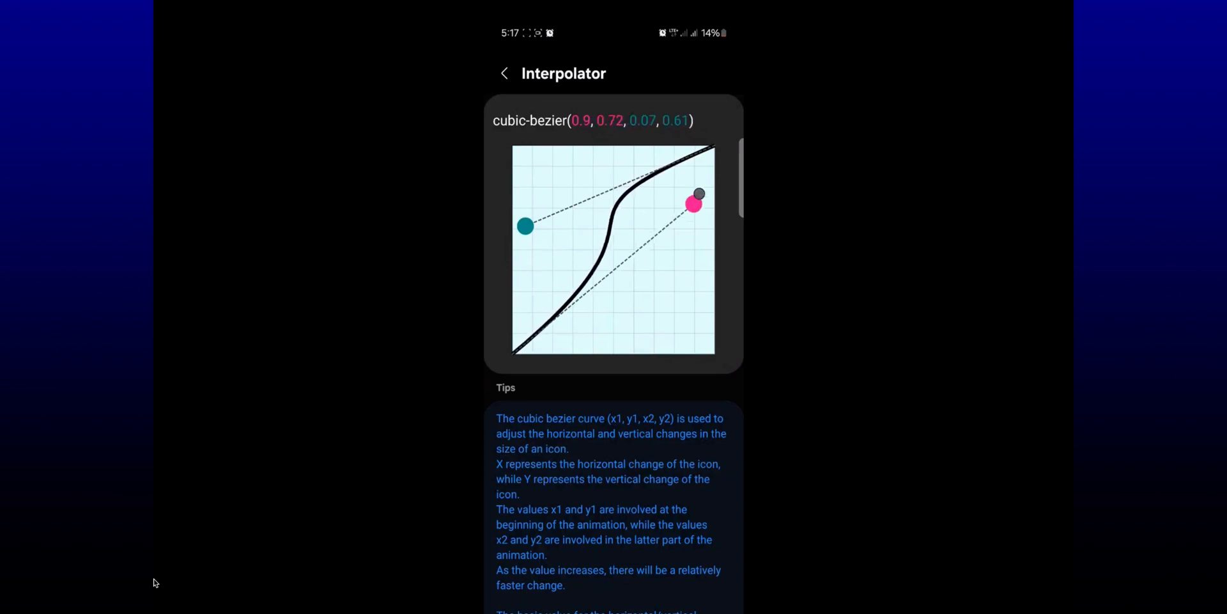
drag(694, 202, 635, 145)
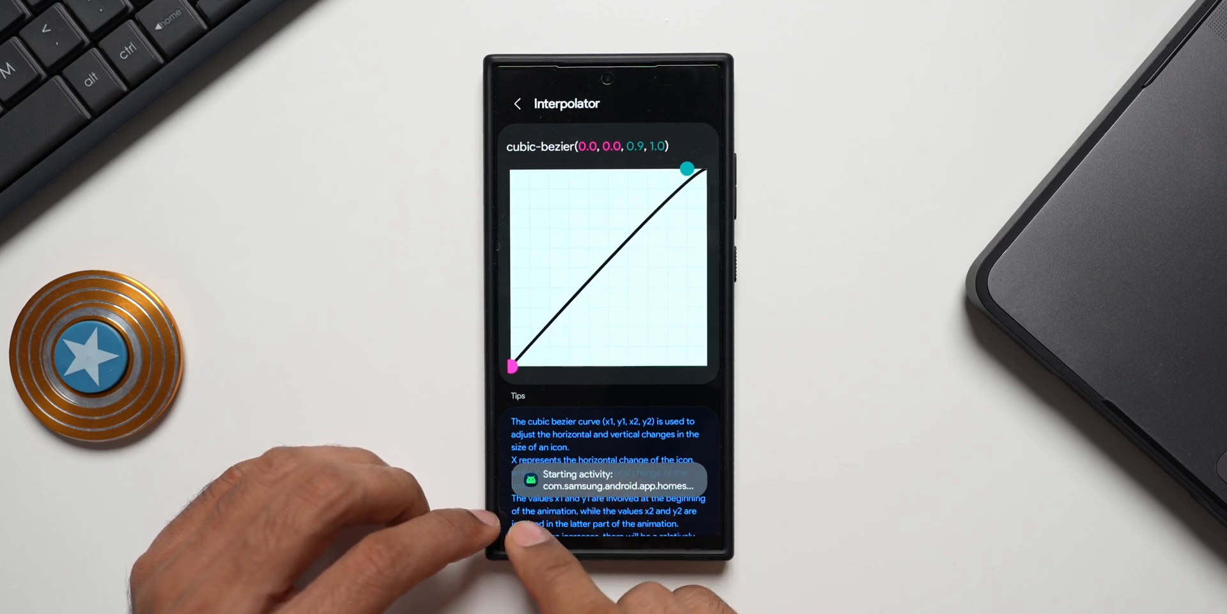
mouse_move(567, 541)
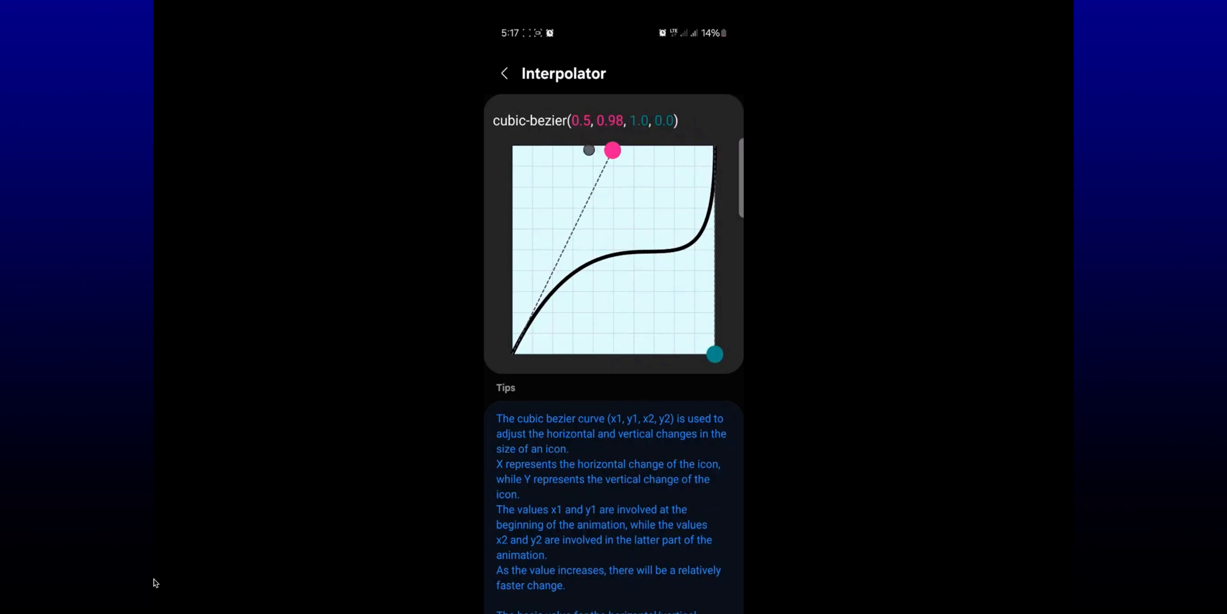
drag(613, 149, 512, 215)
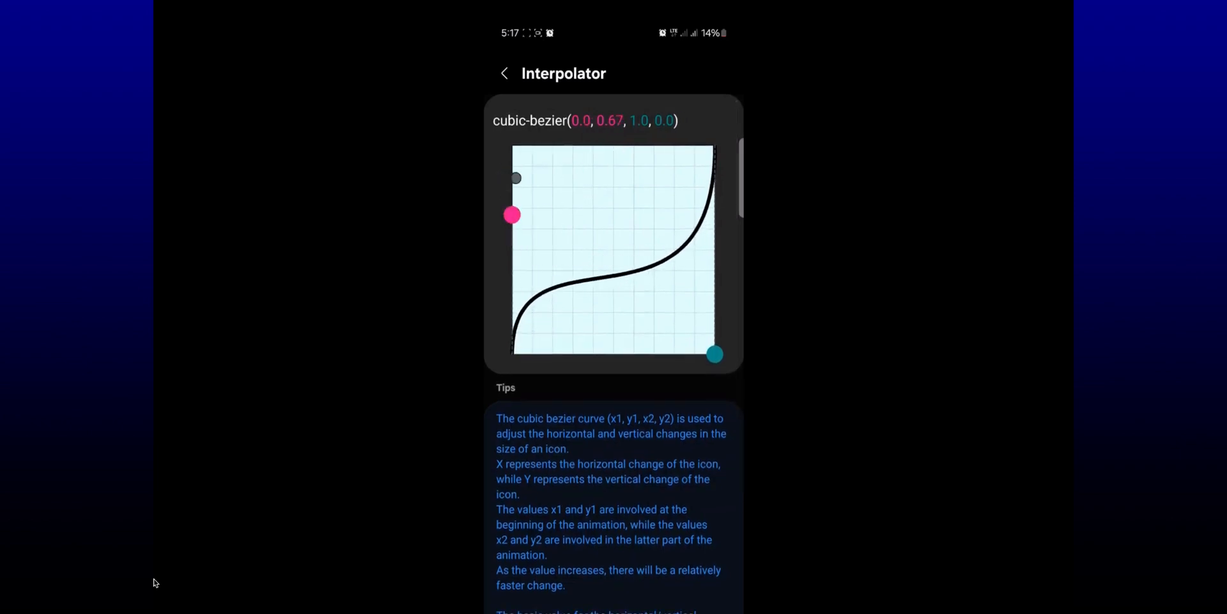
drag(512, 215, 512, 145)
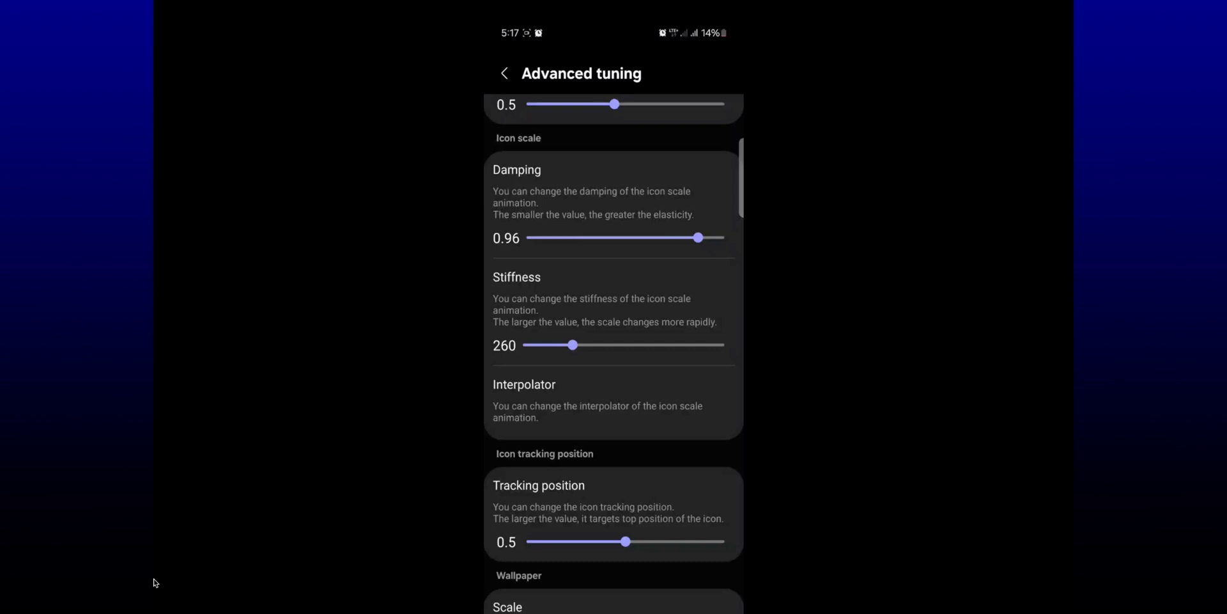
scroll(down, 3)
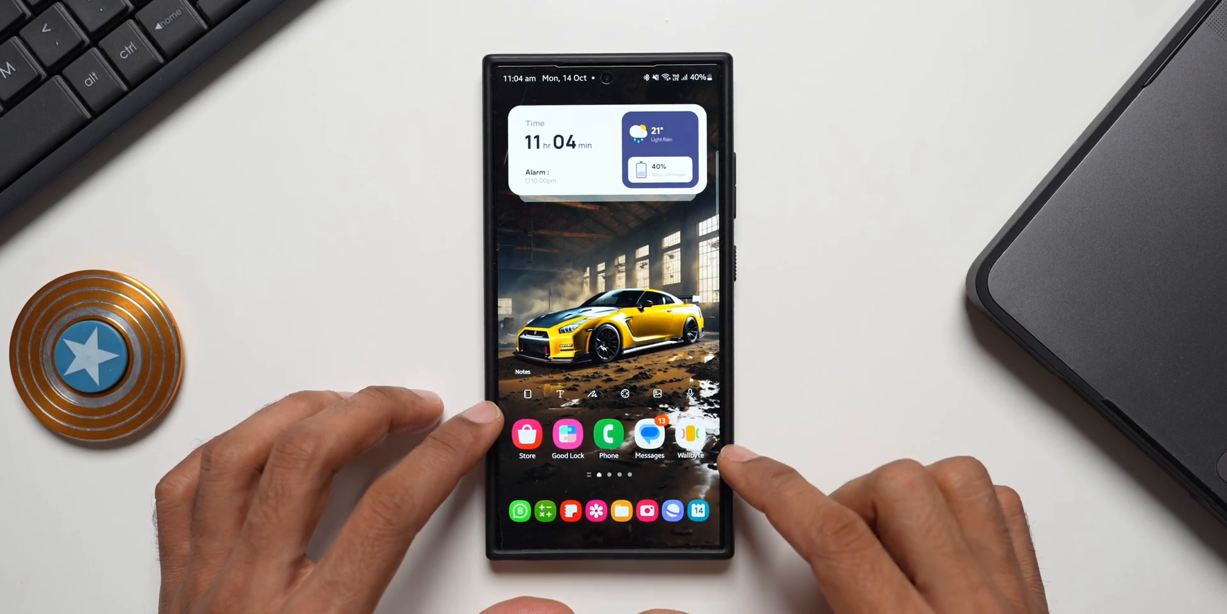
Launch Wallbyte, then use Close all in Recents to return home.
click(691, 436)
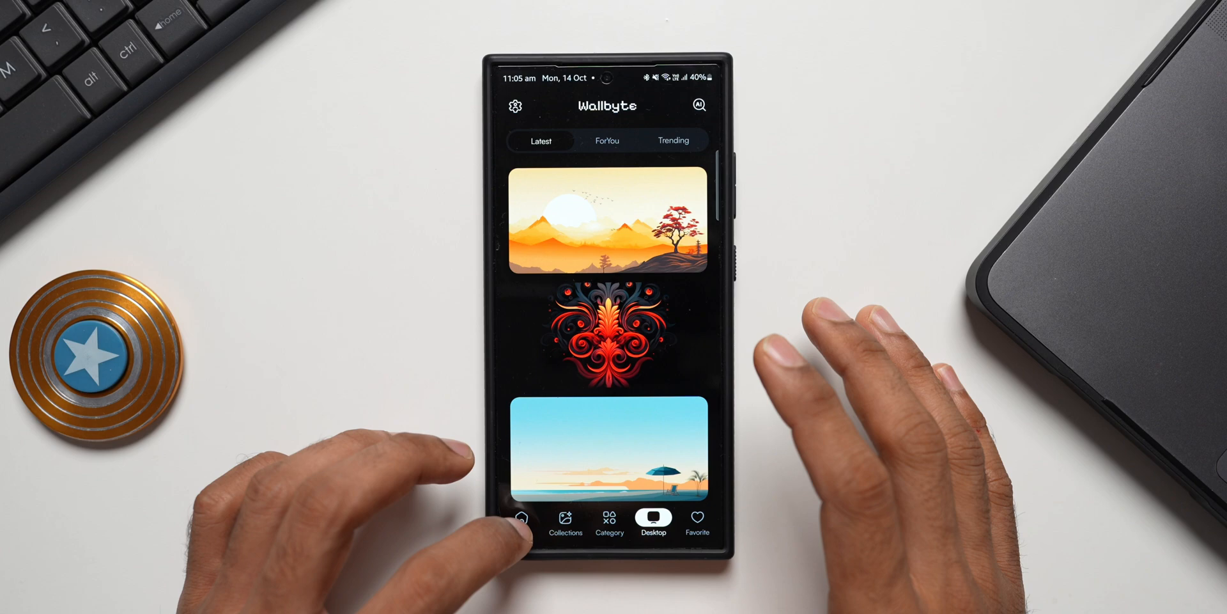
click(522, 518)
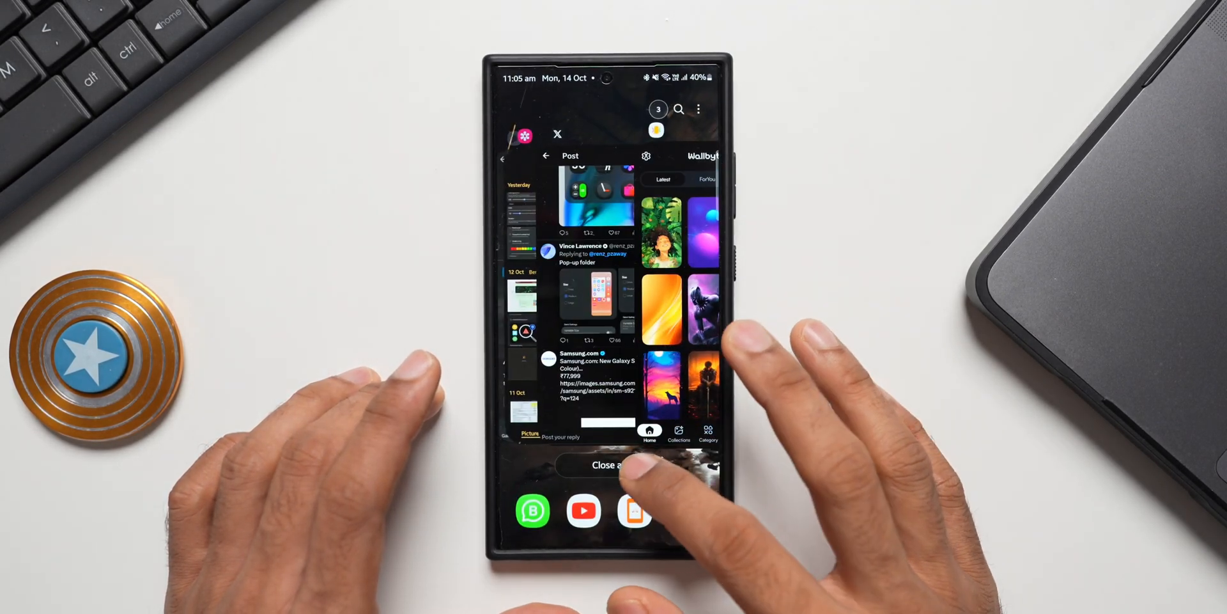
click(610, 465)
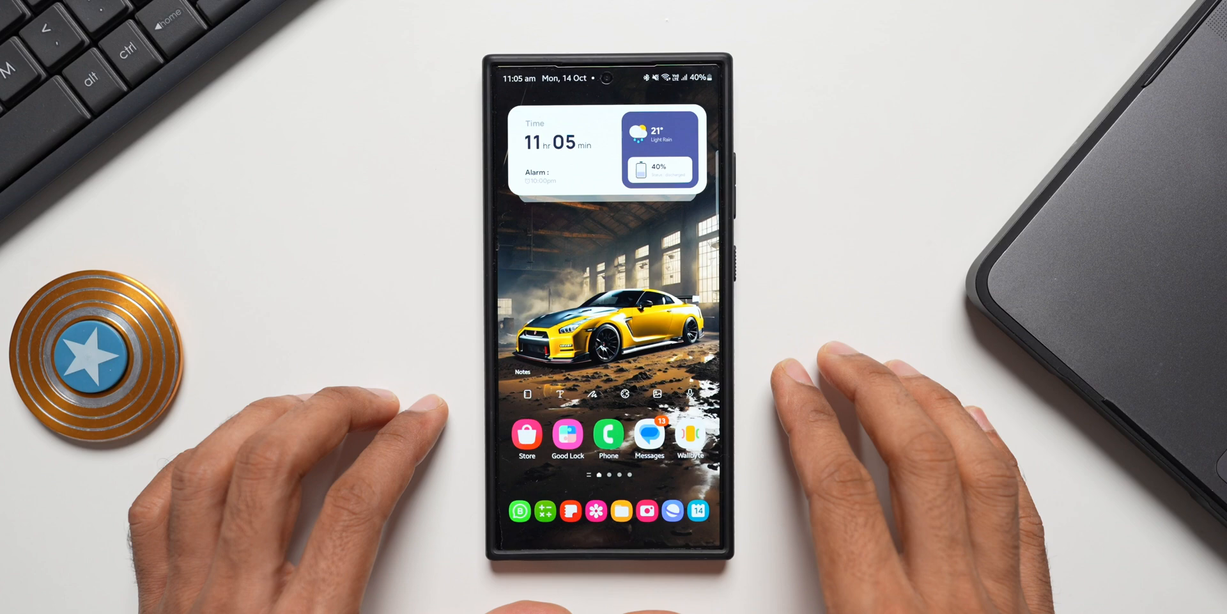